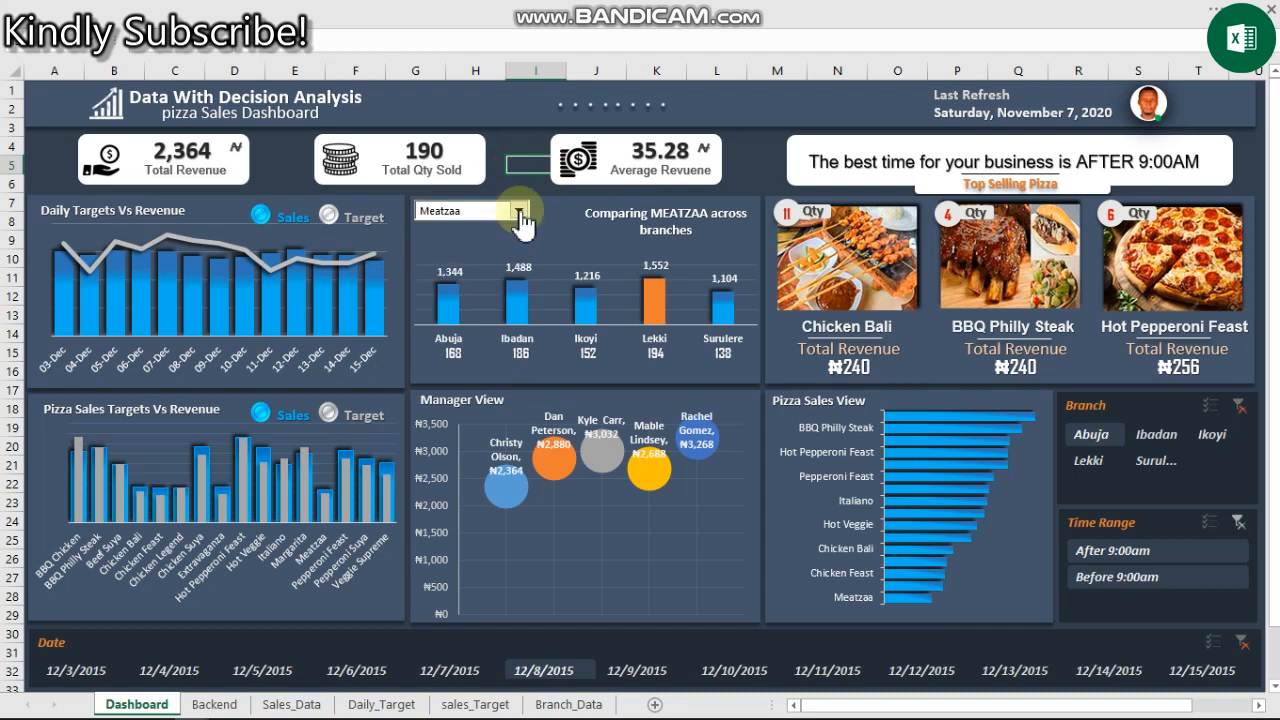
Compare Italiano across branches and filter the pizza dashboard to the Ibadan branch
{"action": "left_click", "coordinate": [520, 210]}
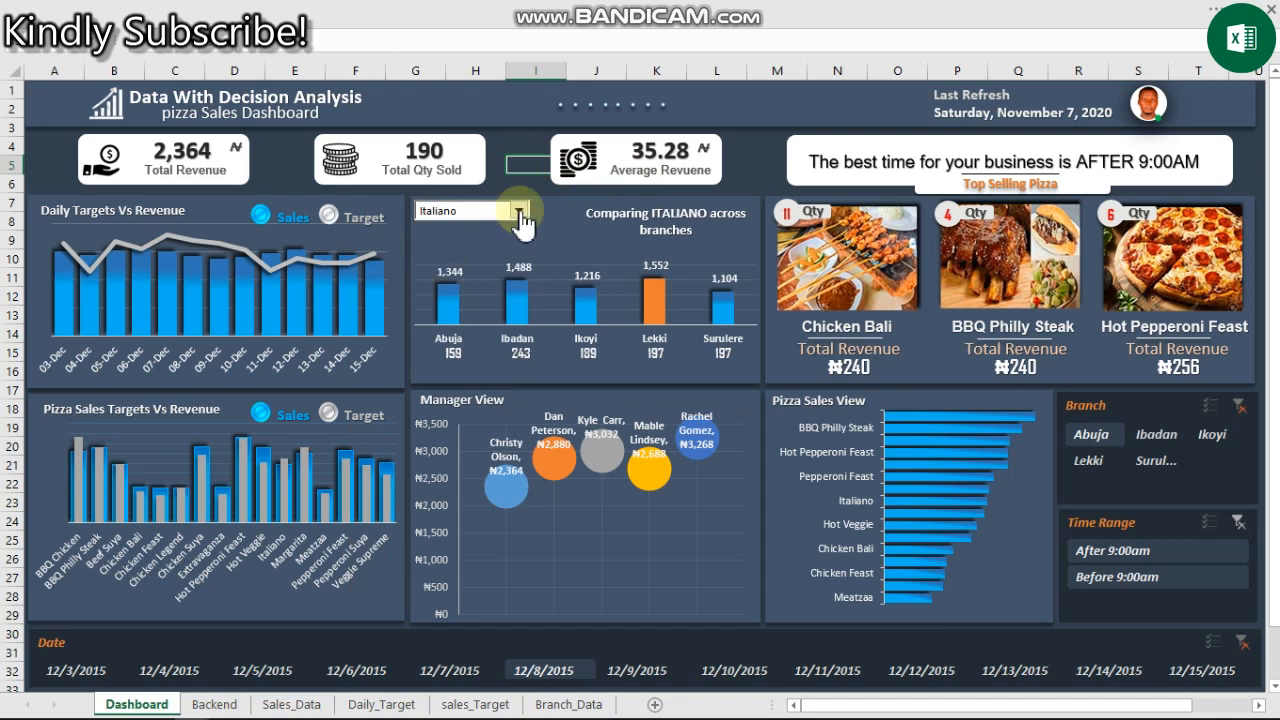
{"action": "left_click", "coordinate": [520, 210]}
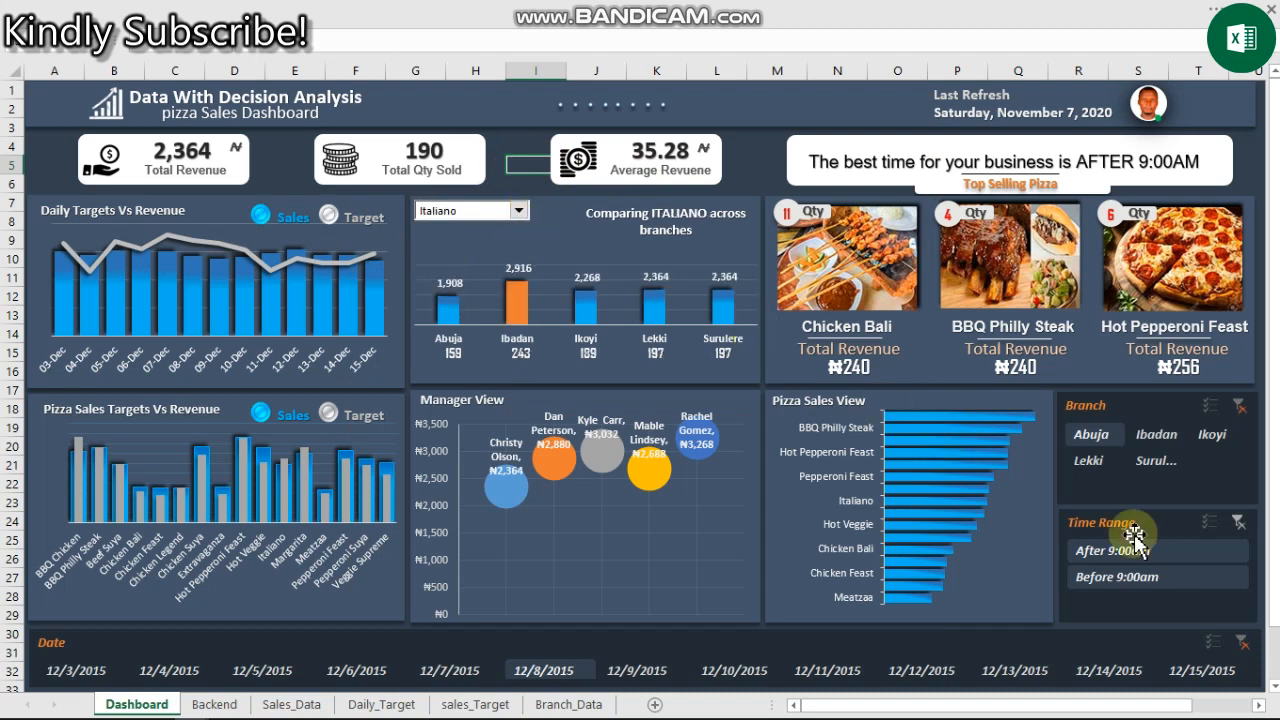
{"action": "left_click", "coordinate": [1156, 434]}
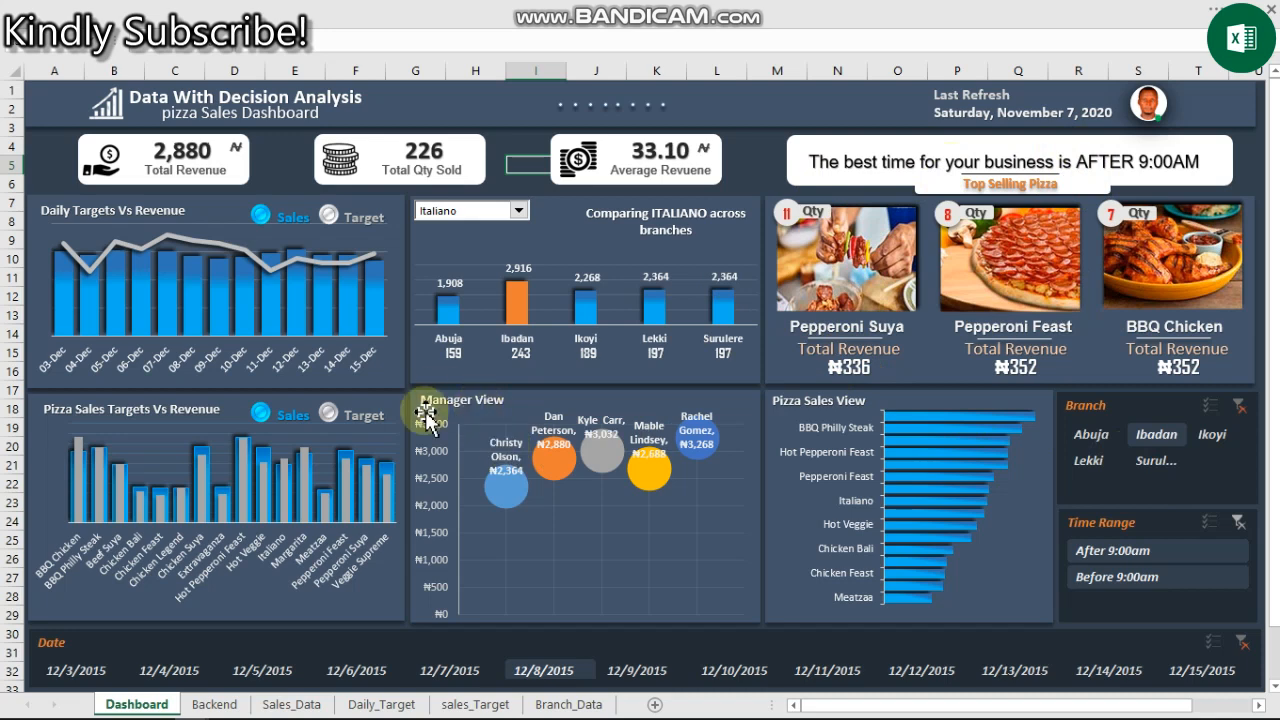
{"action": "left_click", "coordinate": [456, 670]}
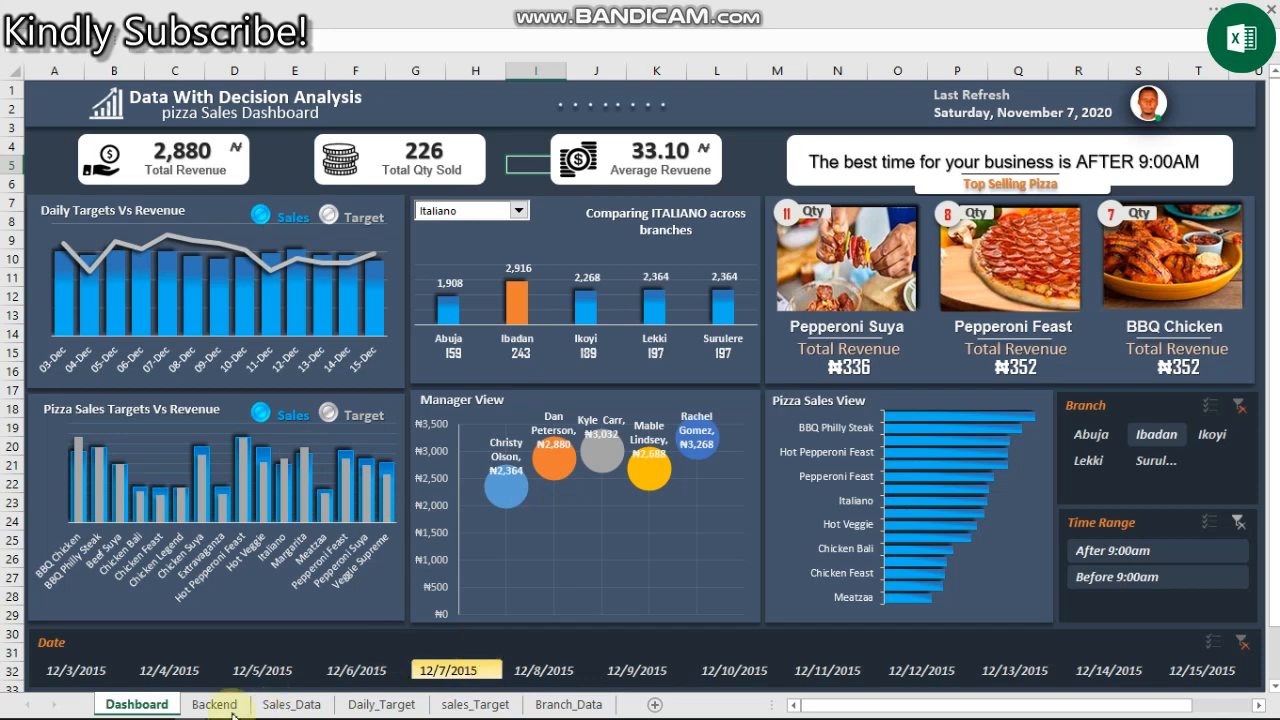
Filter the dashboard to 12/7/2015 and switch to the Backend sheet
{"action": "left_click", "coordinate": [292, 704]}
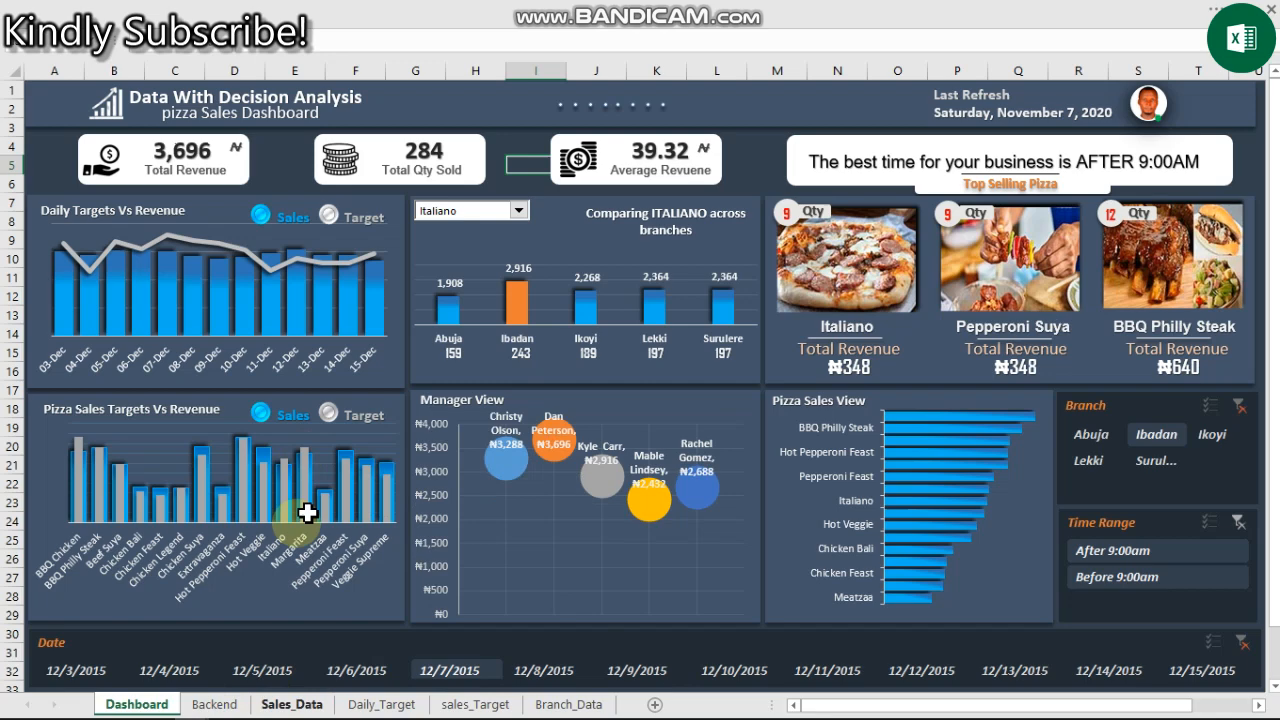
{"action": "left_click", "coordinate": [292, 704]}
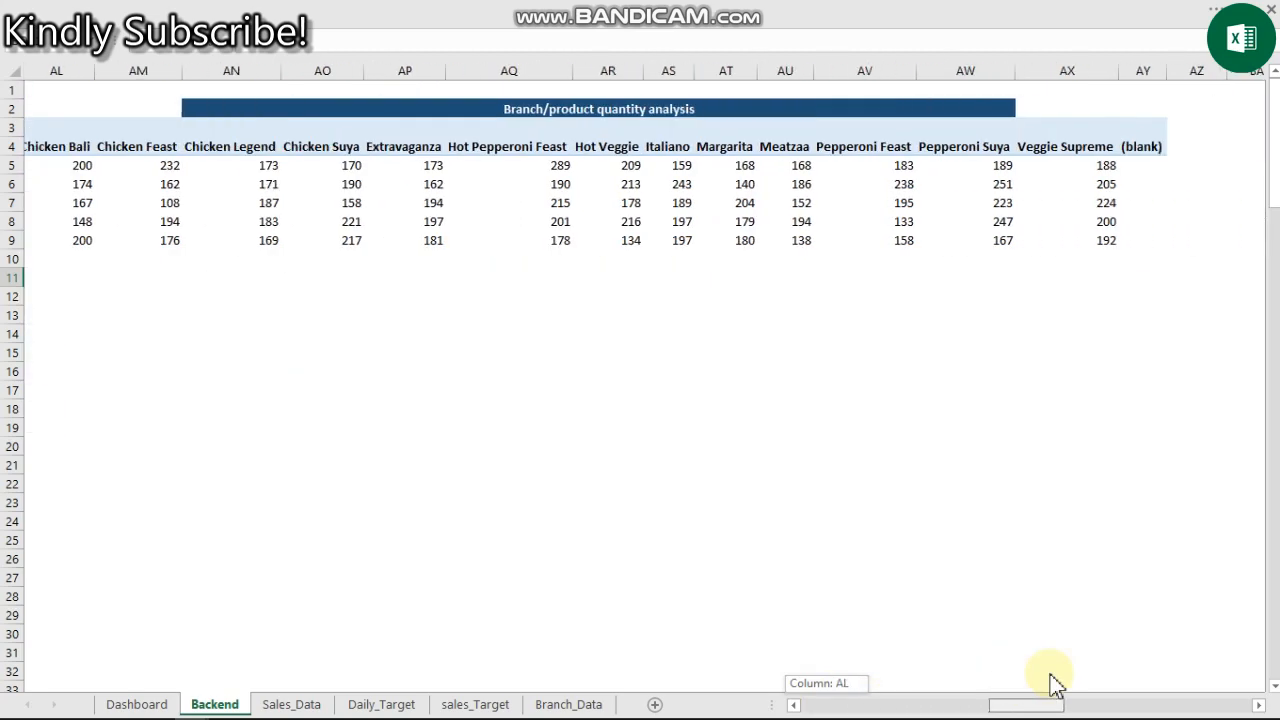
Scroll through the Backend sheet's dynamic message pivot and product picture list
{"action": "scroll", "scroll_direction": "right", "scroll_amount": 3}
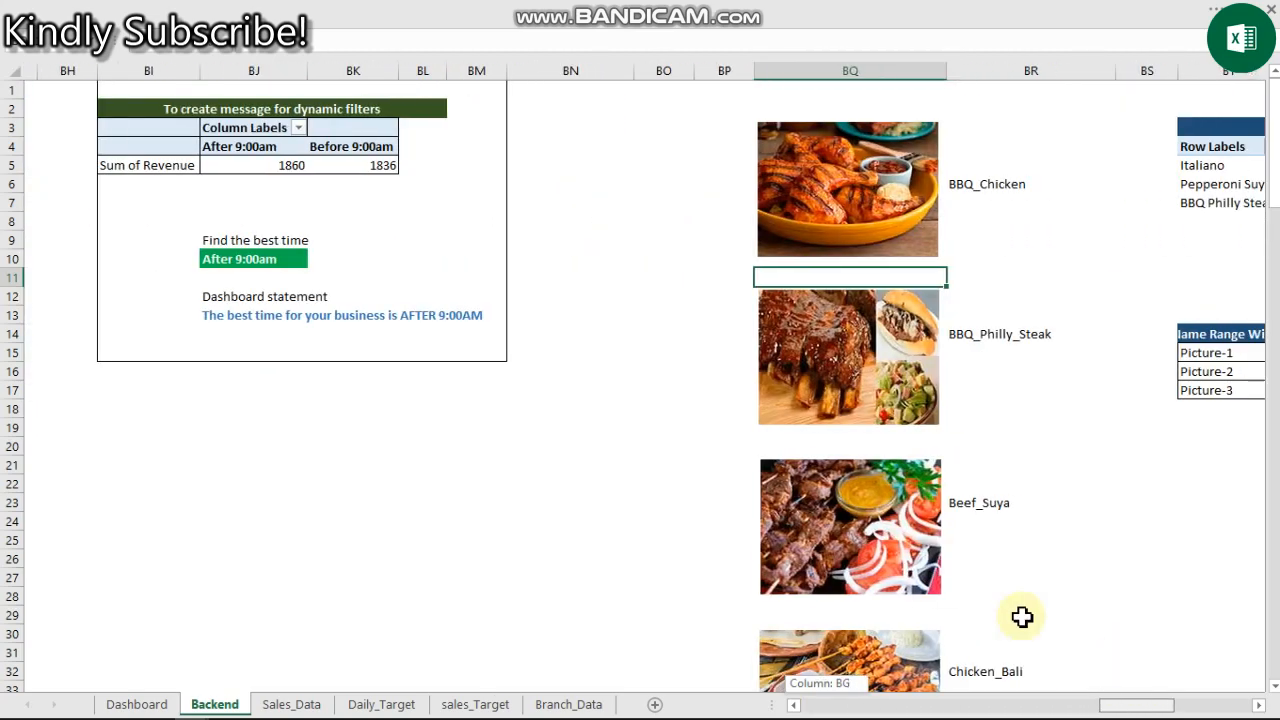
{"action": "scroll", "scroll_direction": "down", "scroll_amount": 3}
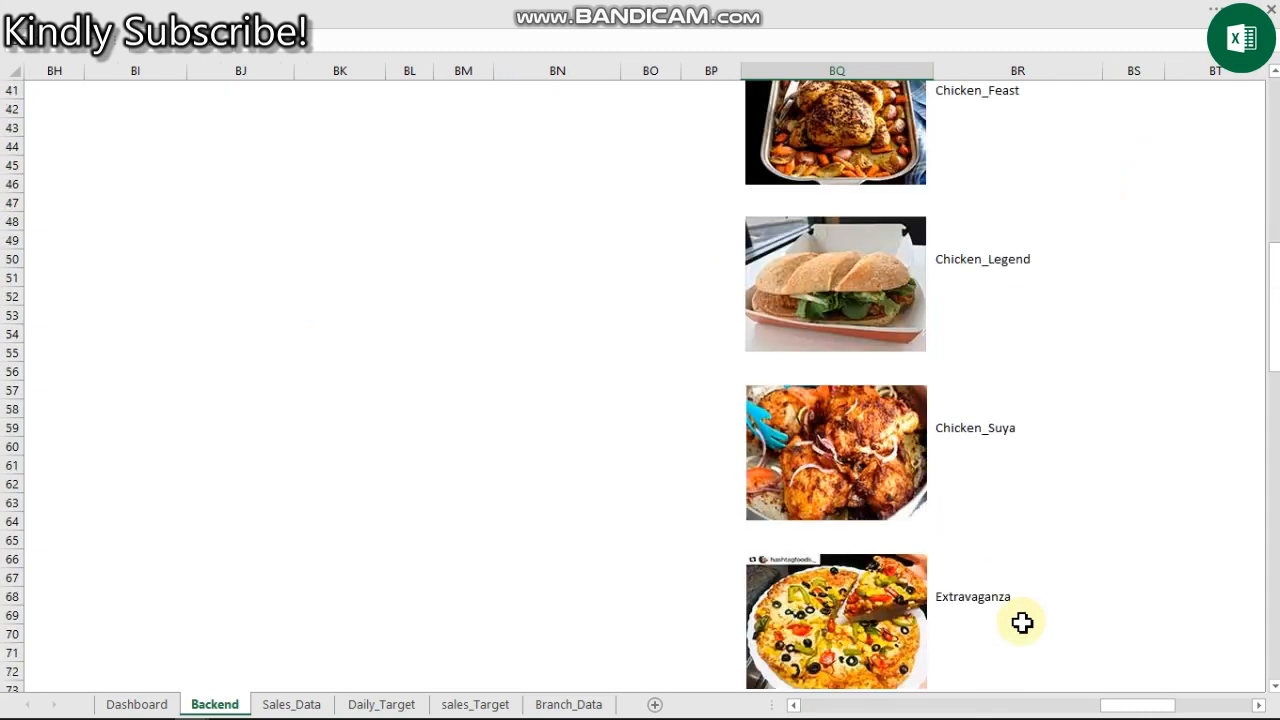
{"action": "scroll", "scroll_direction": "up", "scroll_amount": 3}
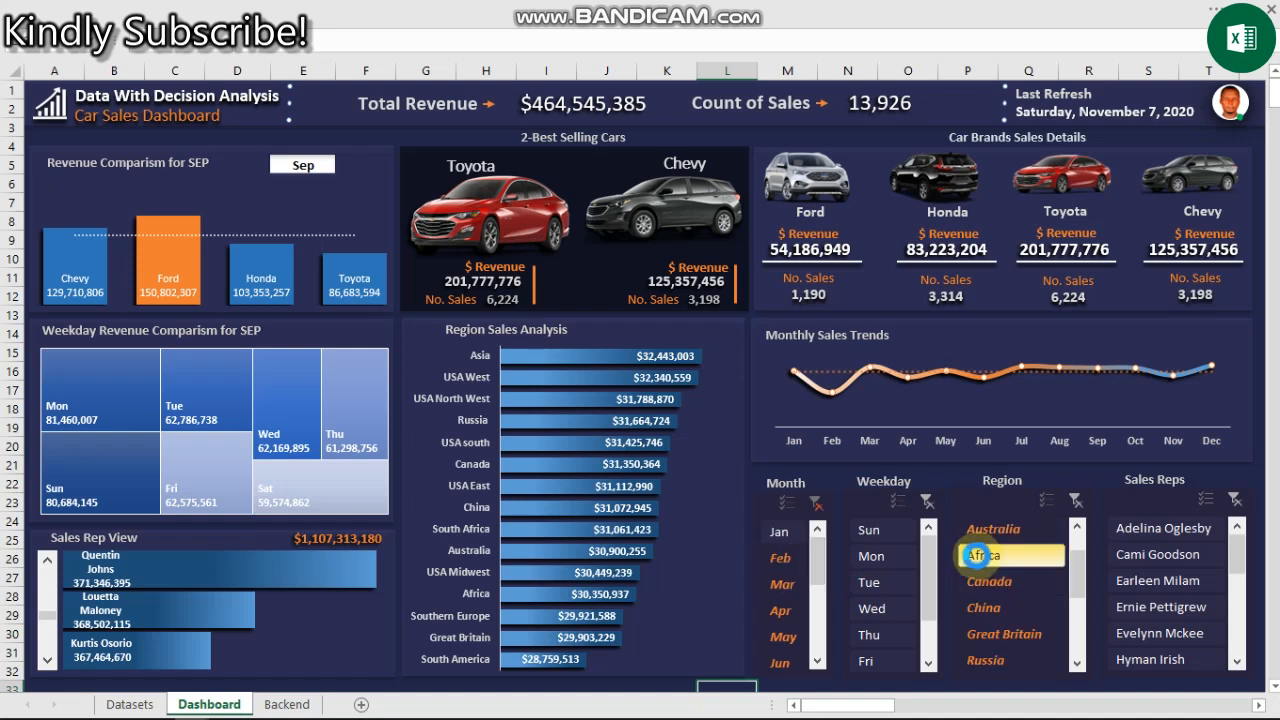
{"action": "mouse_move", "coordinate": [970, 556]}
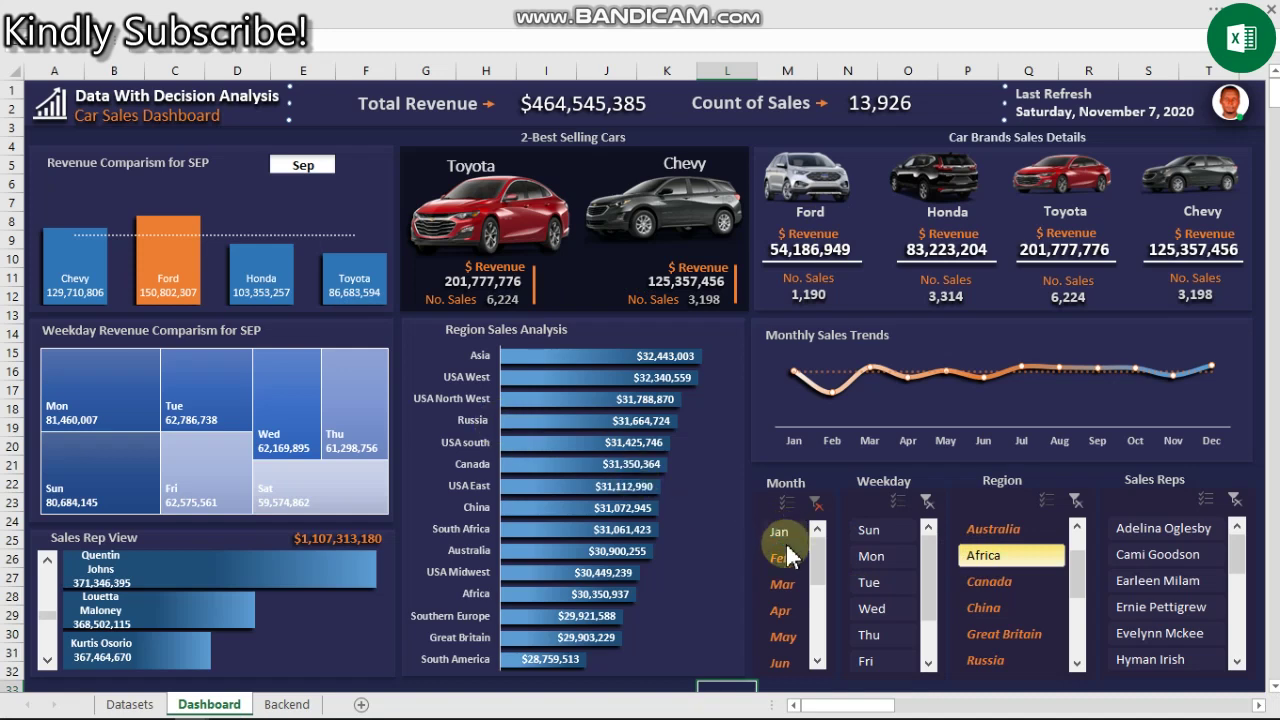
Filter the car dashboard to Africa, clear the slicers, and compare revenue for October
{"action": "left_click", "coordinate": [780, 584]}
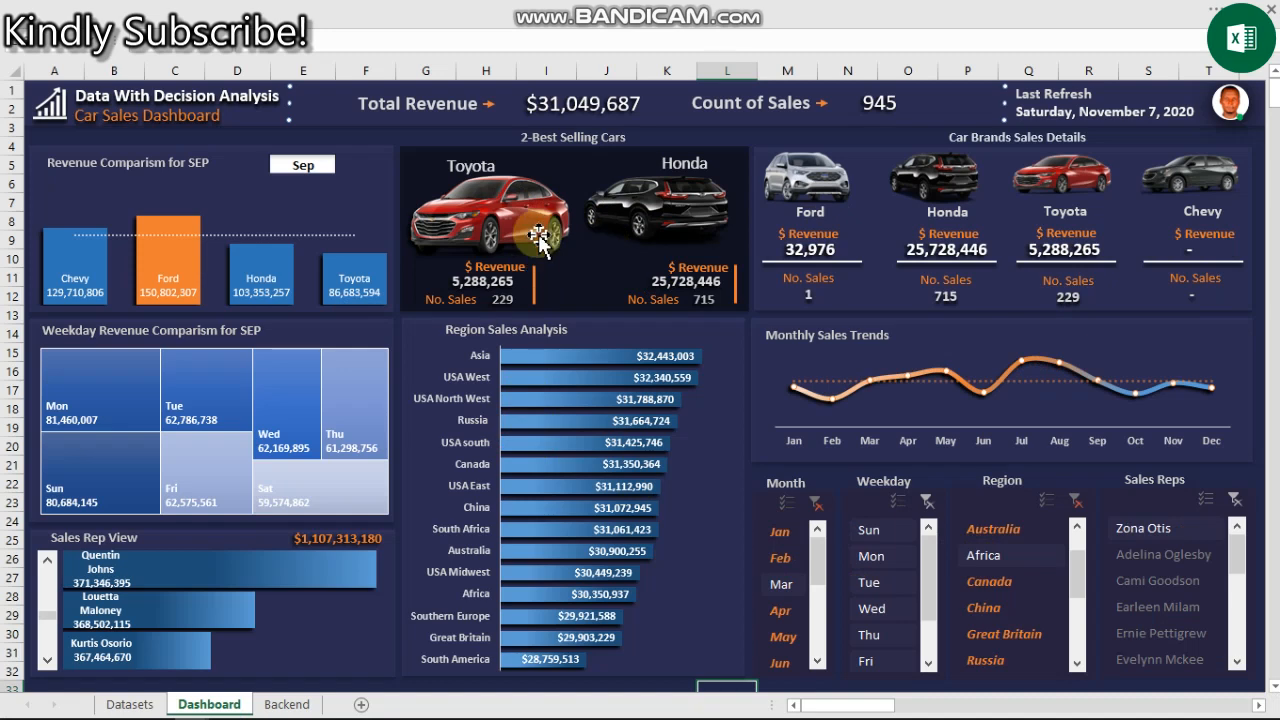
{"action": "left_click", "coordinate": [1080, 500]}
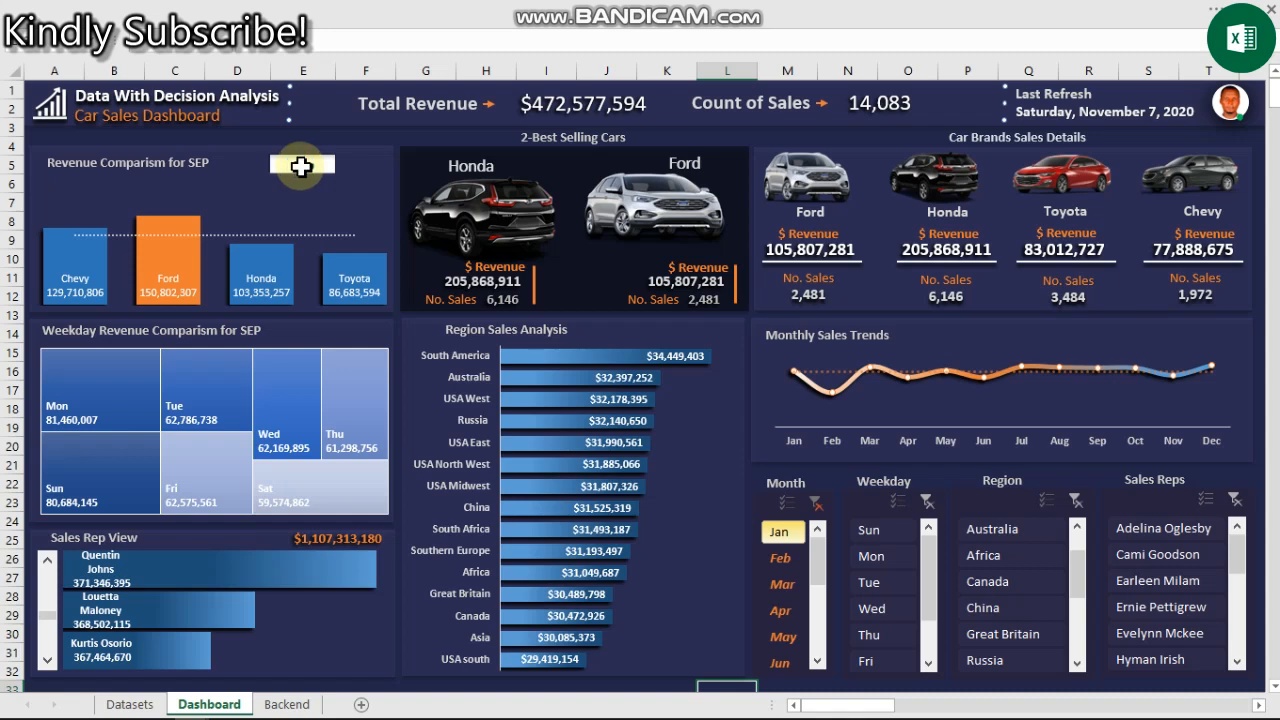
{"action": "left_click", "coordinate": [300, 164]}
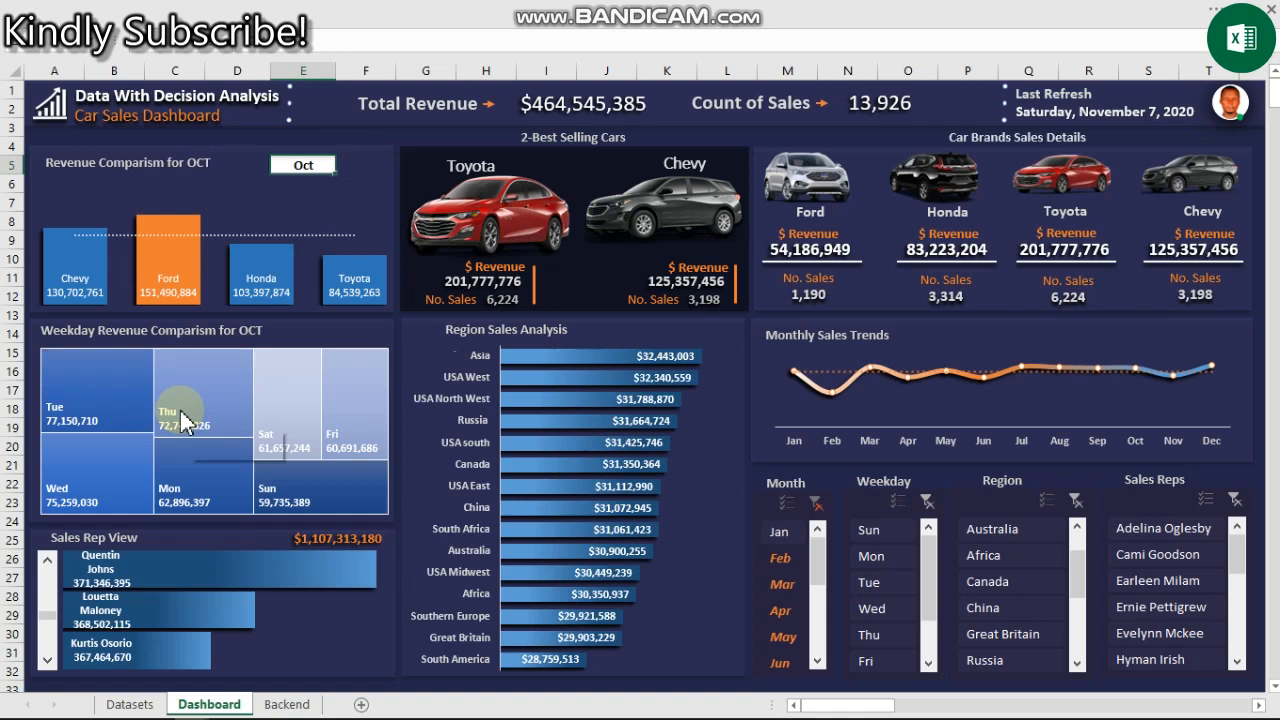
Switch the revenue and weekday comparisons from October to June
{"action": "left_click", "coordinate": [344, 164]}
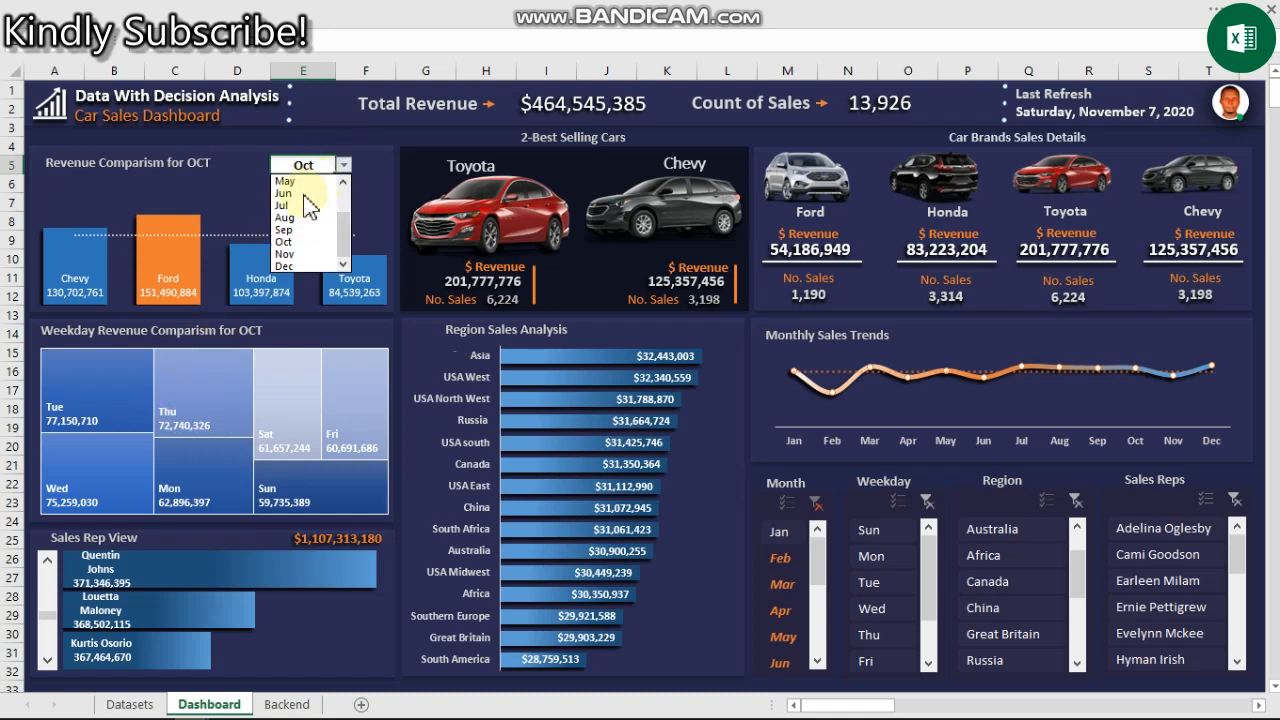
{"action": "left_click", "coordinate": [284, 192]}
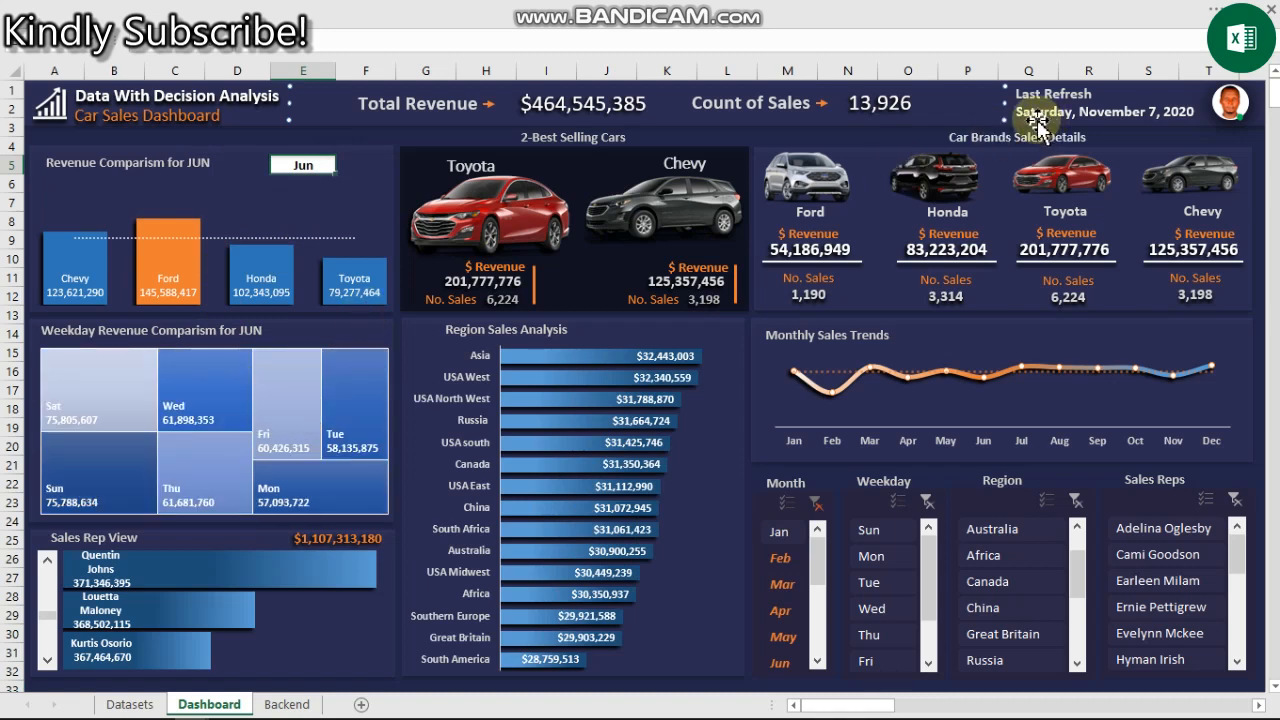
{"action": "mouse_move", "coordinate": [1048, 122]}
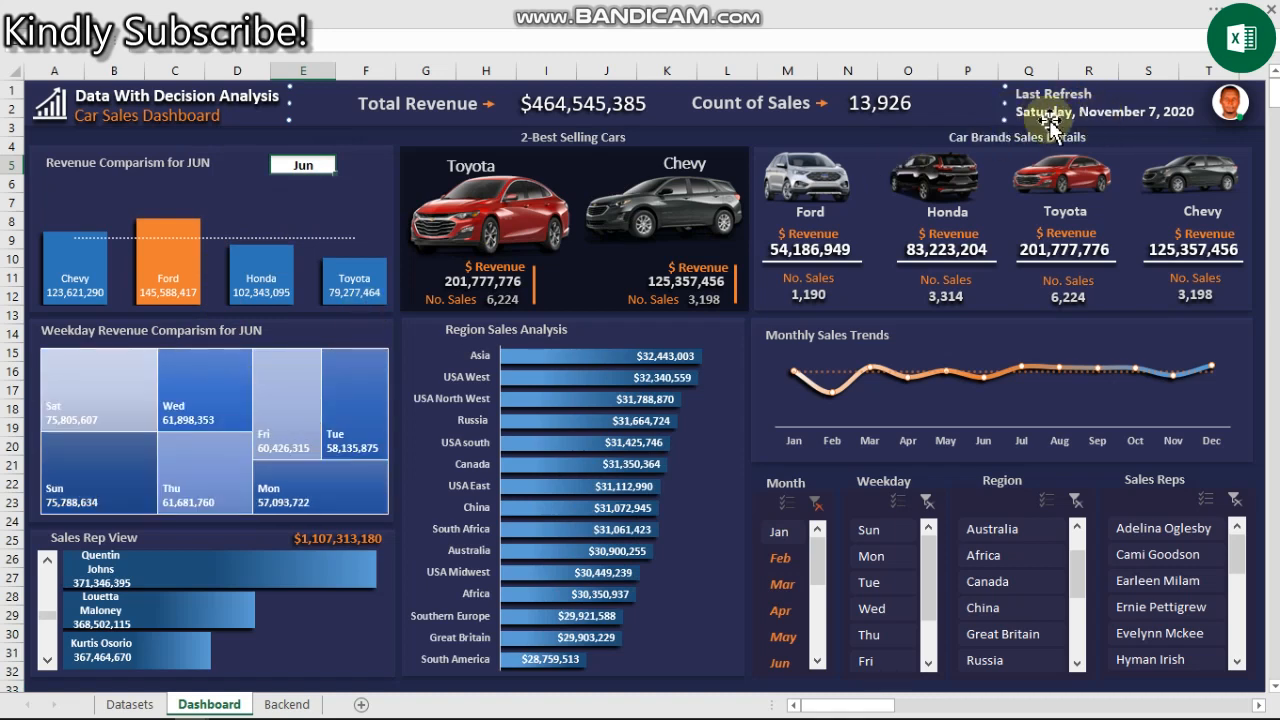
{"action": "mouse_move", "coordinate": [1098, 128]}
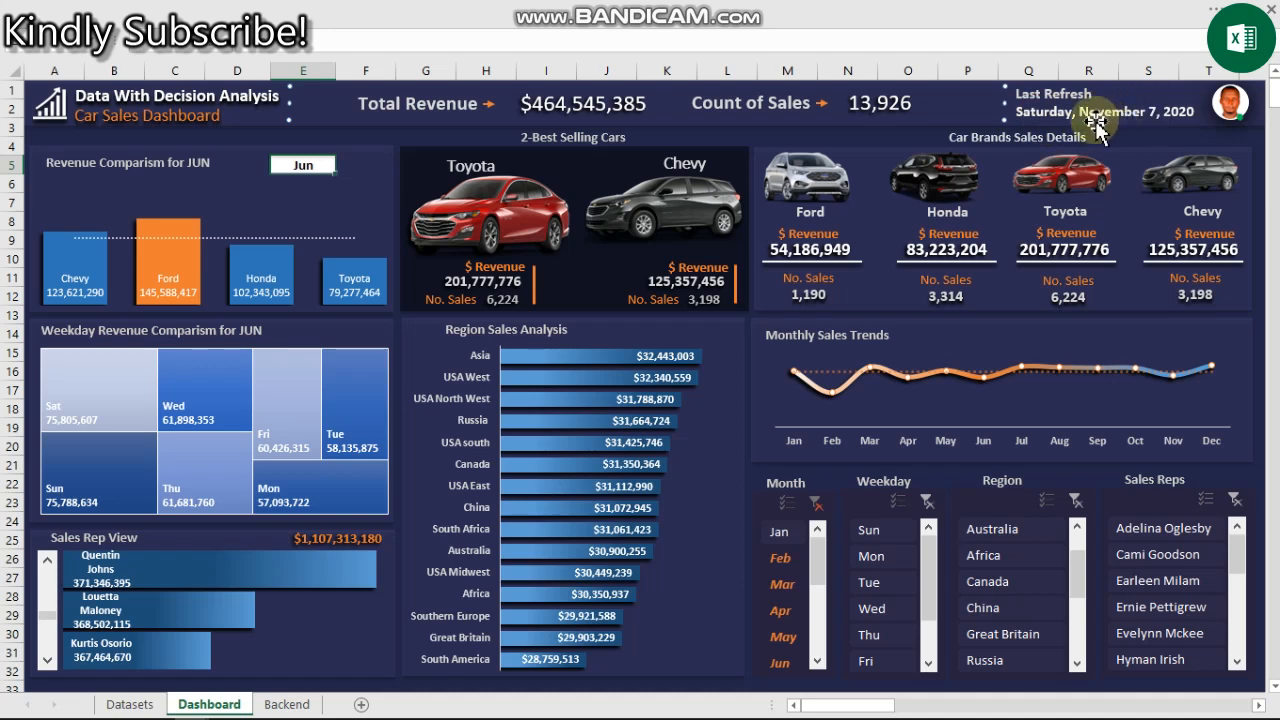
{"action": "mouse_move", "coordinate": [1184, 152]}
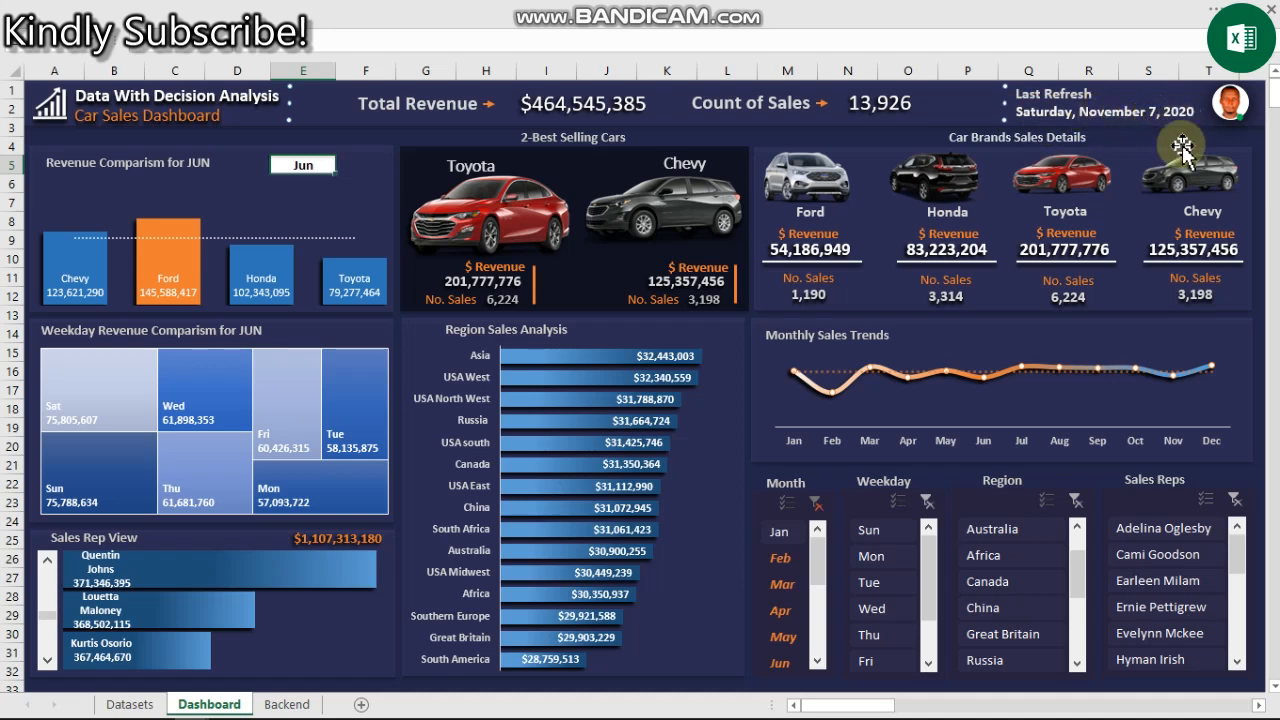
{"action": "mouse_move", "coordinate": [996, 104]}
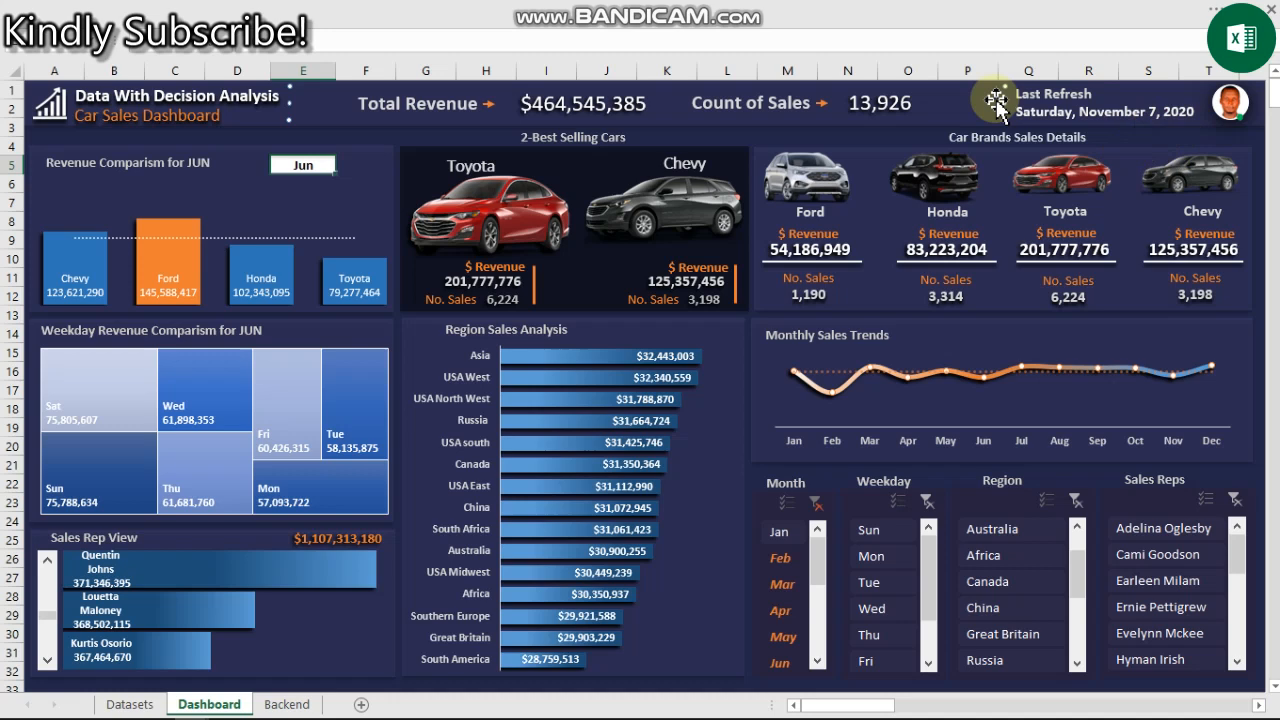
{"action": "mouse_move", "coordinate": [688, 324]}
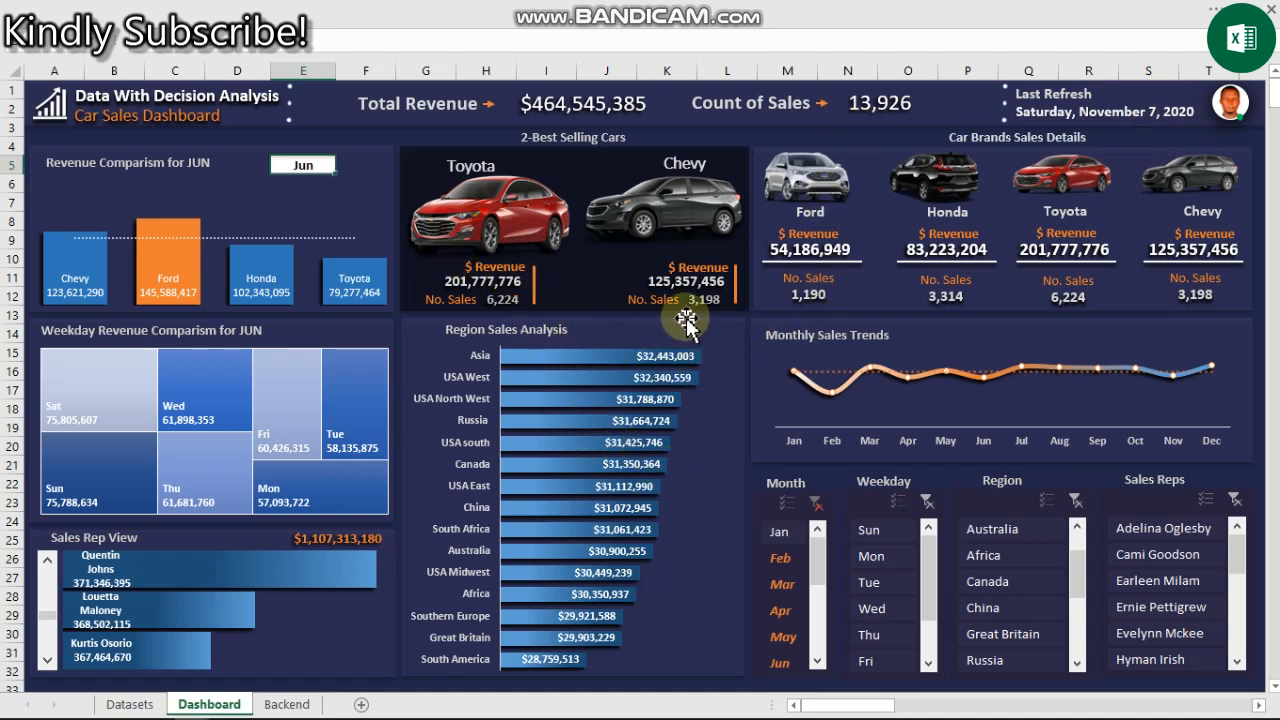
{"action": "mouse_move", "coordinate": [644, 412]}
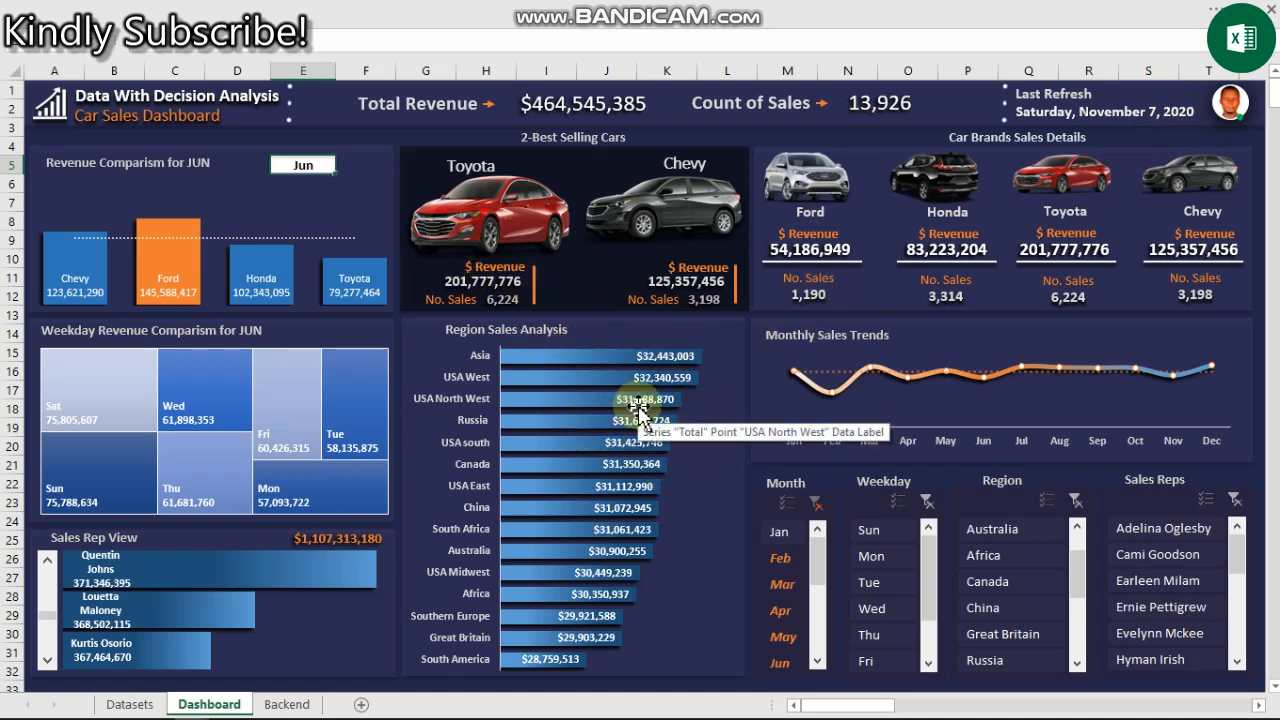